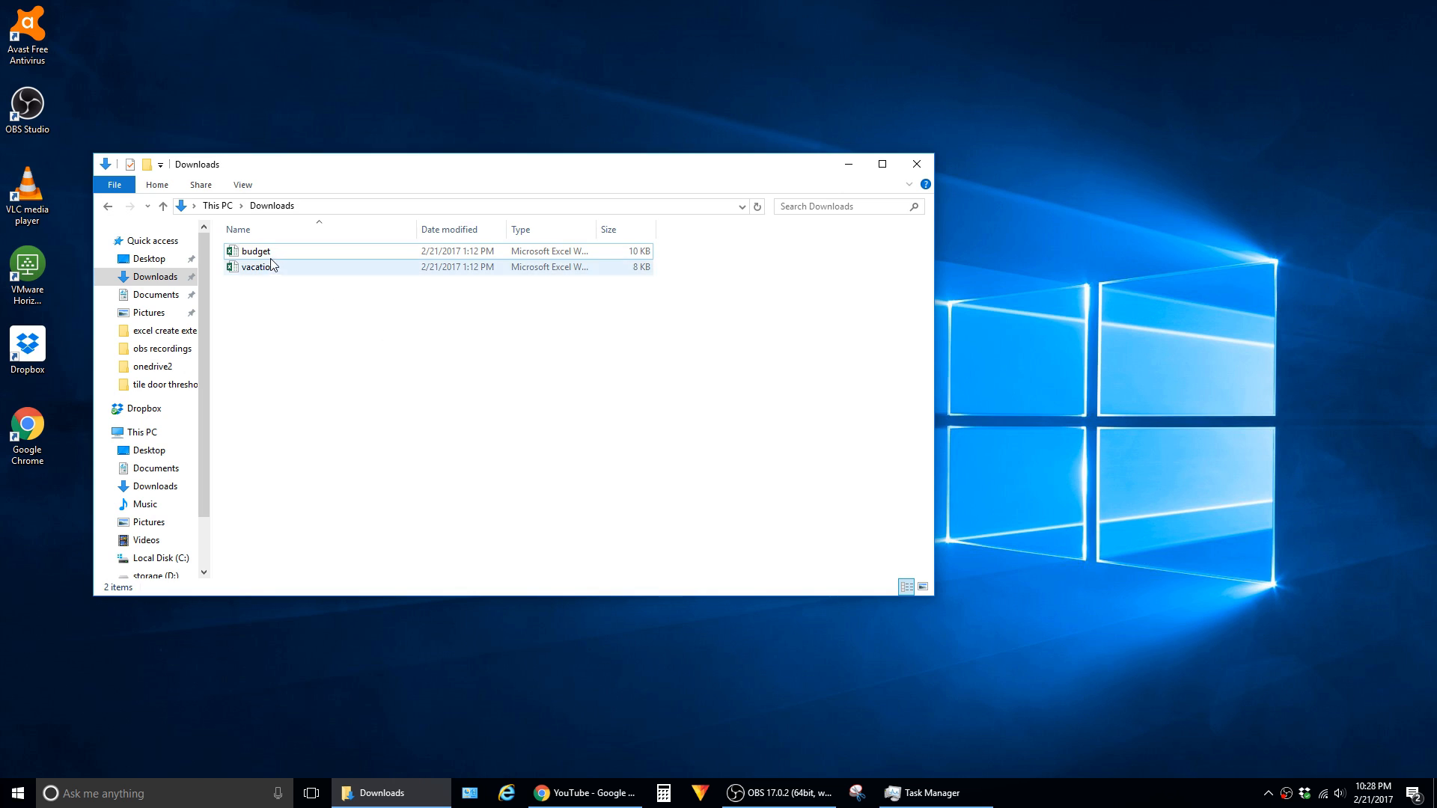
# Open budget.xlsx from the Downloads folder, triggering the external-links security warning
pyautogui.doubleClick(258, 250)
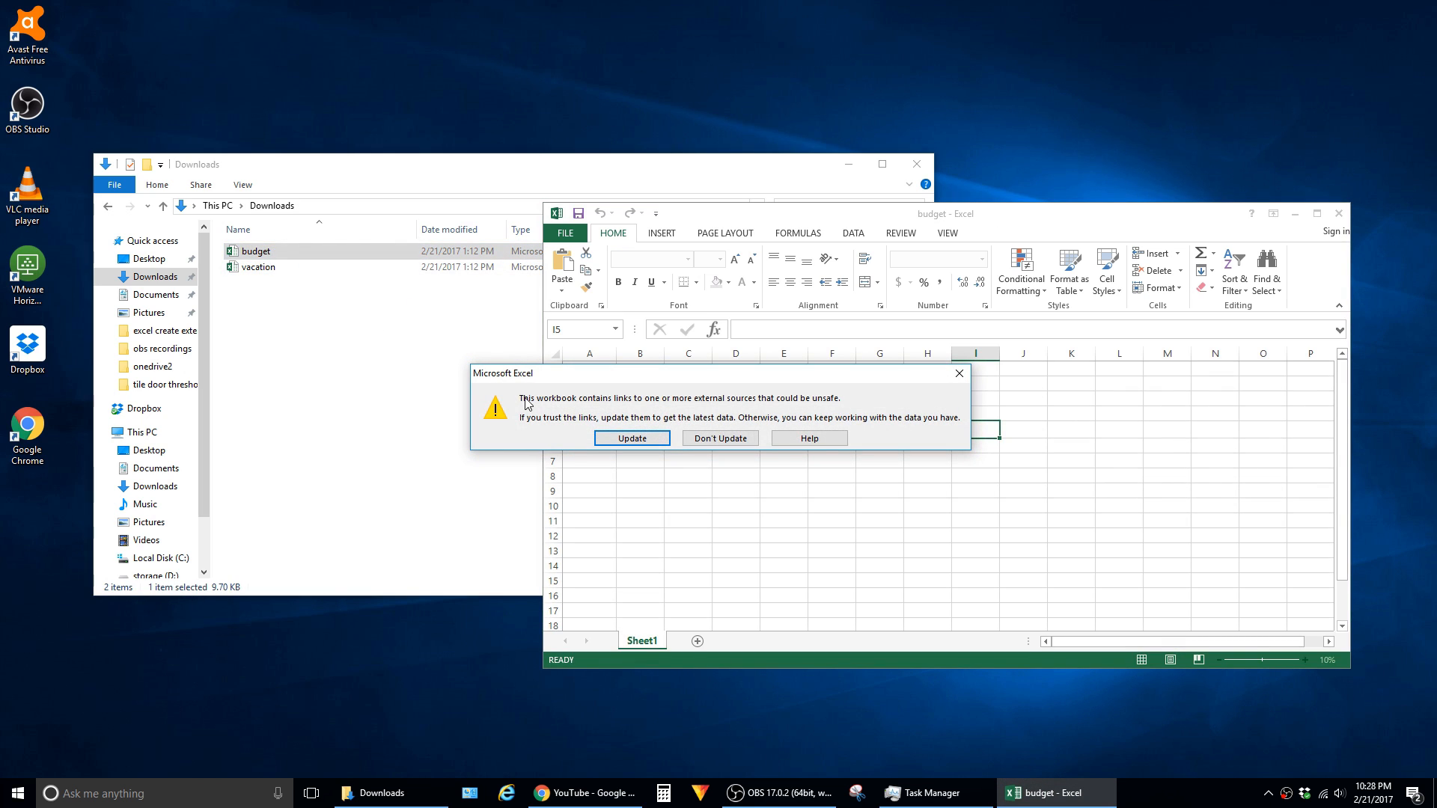
pyautogui.moveTo(719, 409)
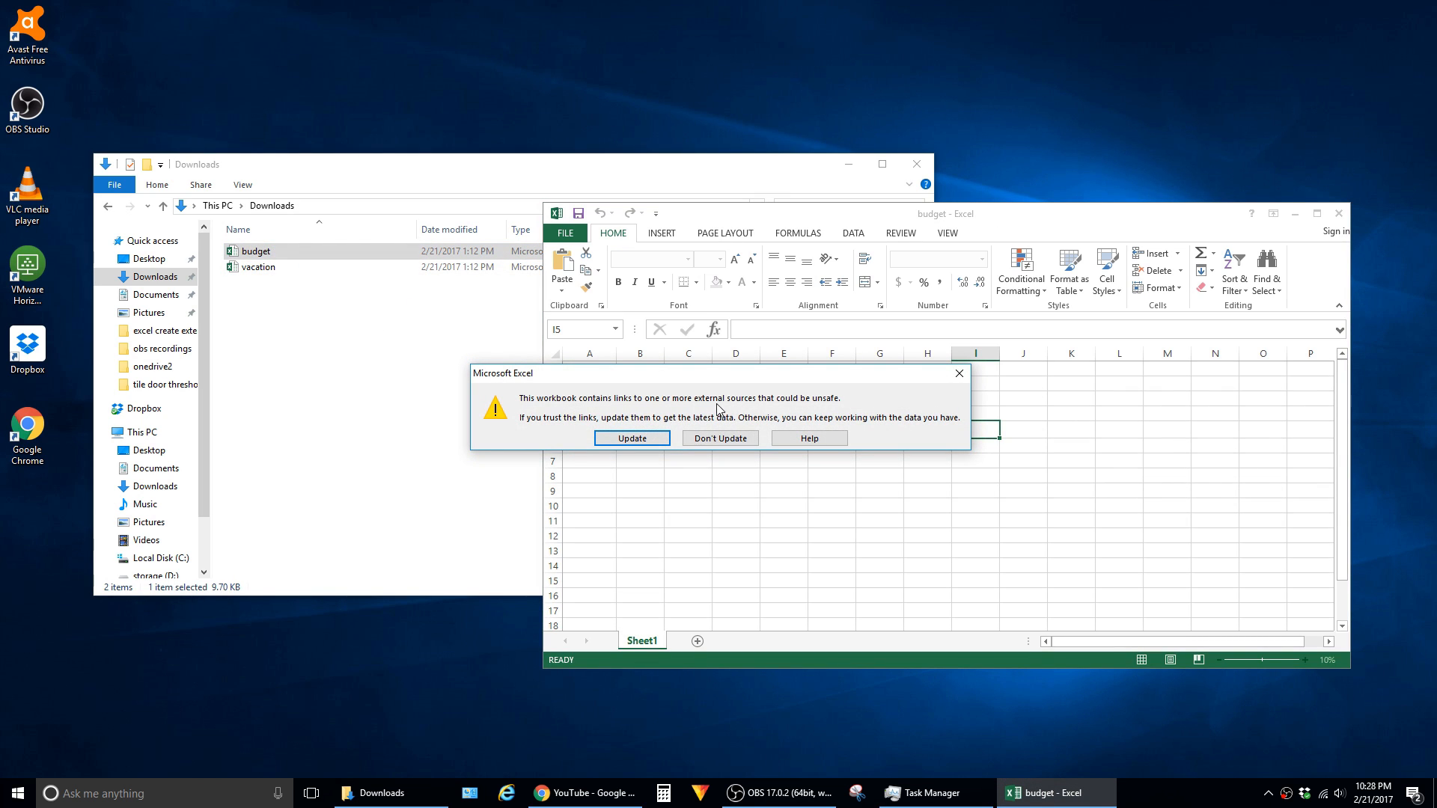
pyautogui.moveTo(843, 409)
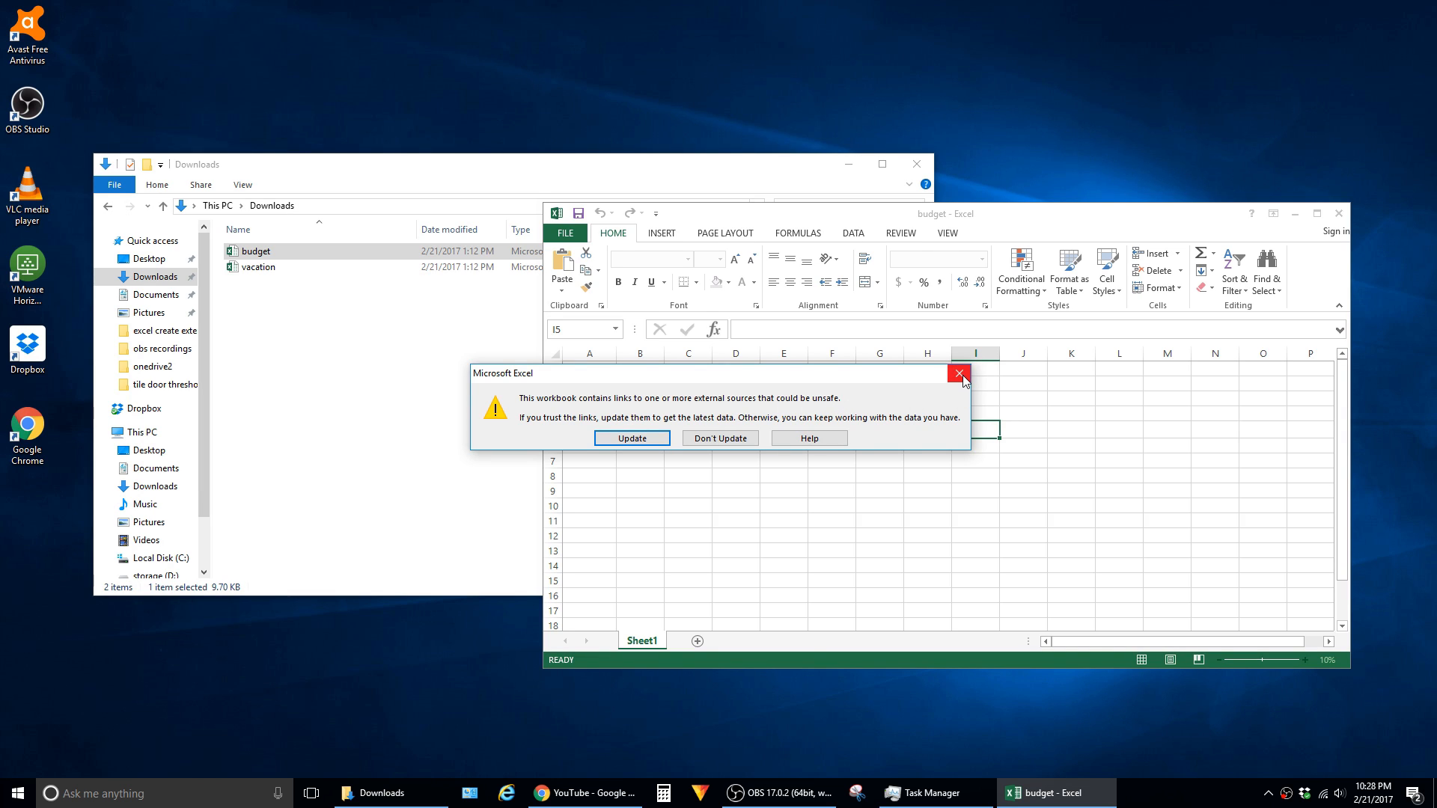
pyautogui.moveTo(960, 374)
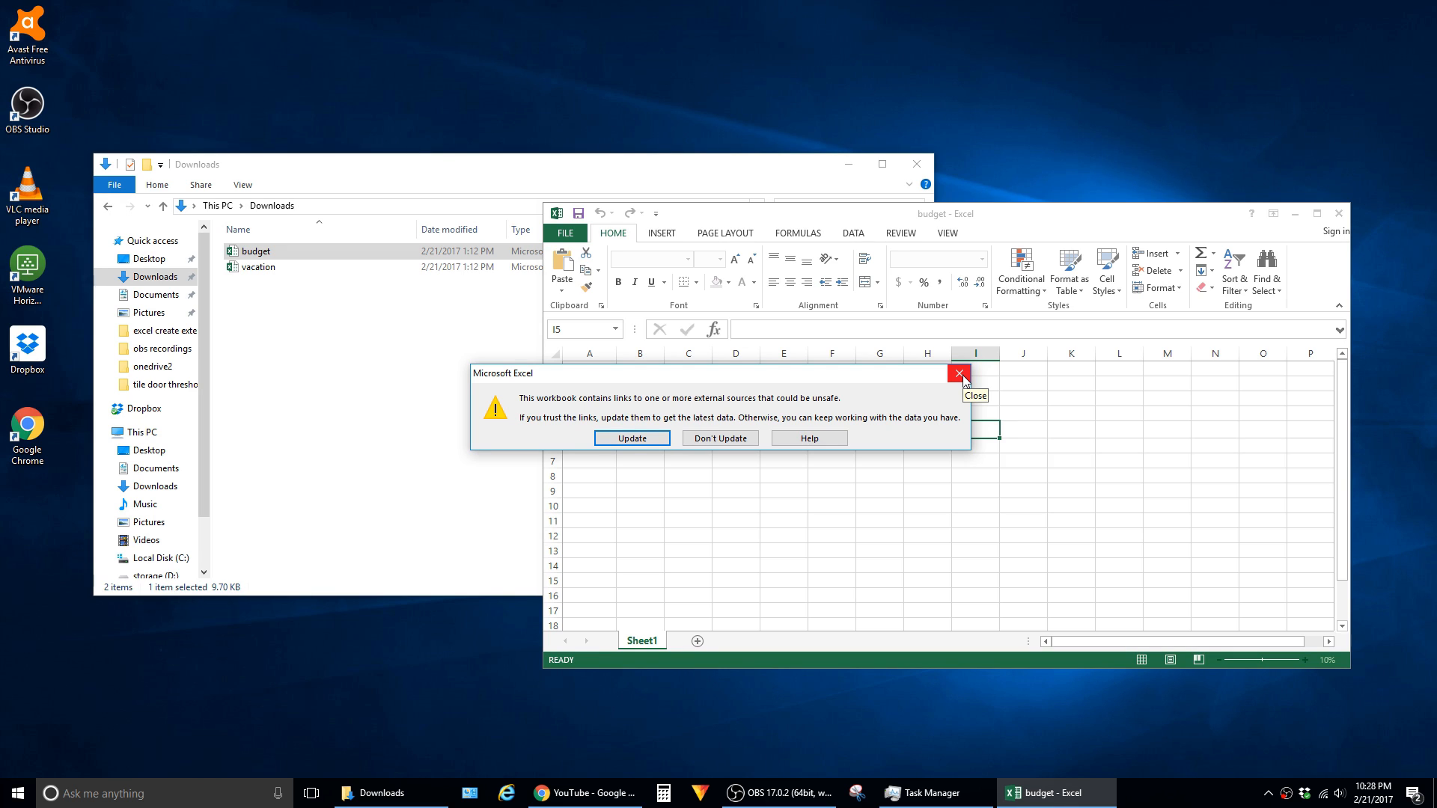
# Dismiss the external-links warning and start a Find search for external references
pyautogui.click(960, 373)
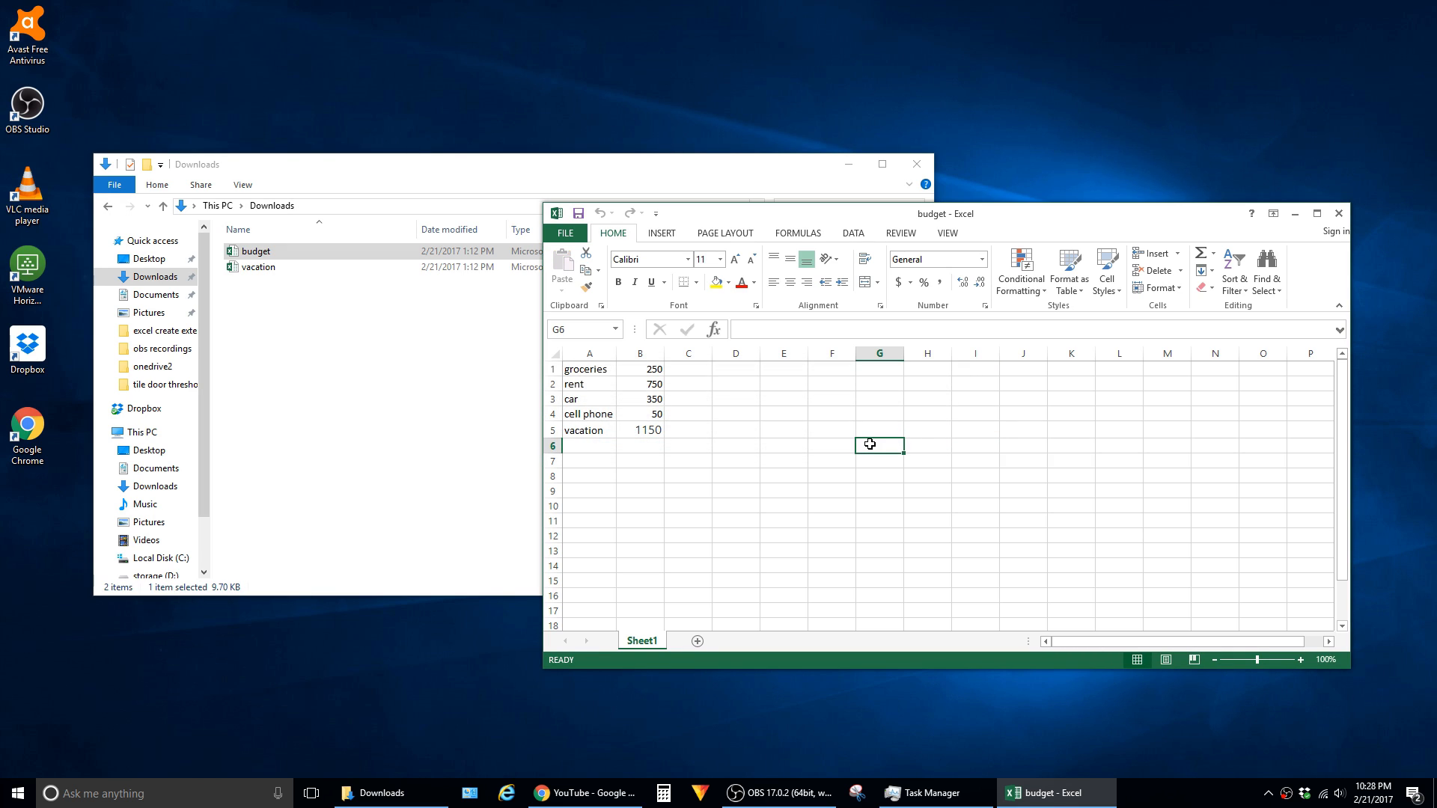
pyautogui.moveTo(872, 440)
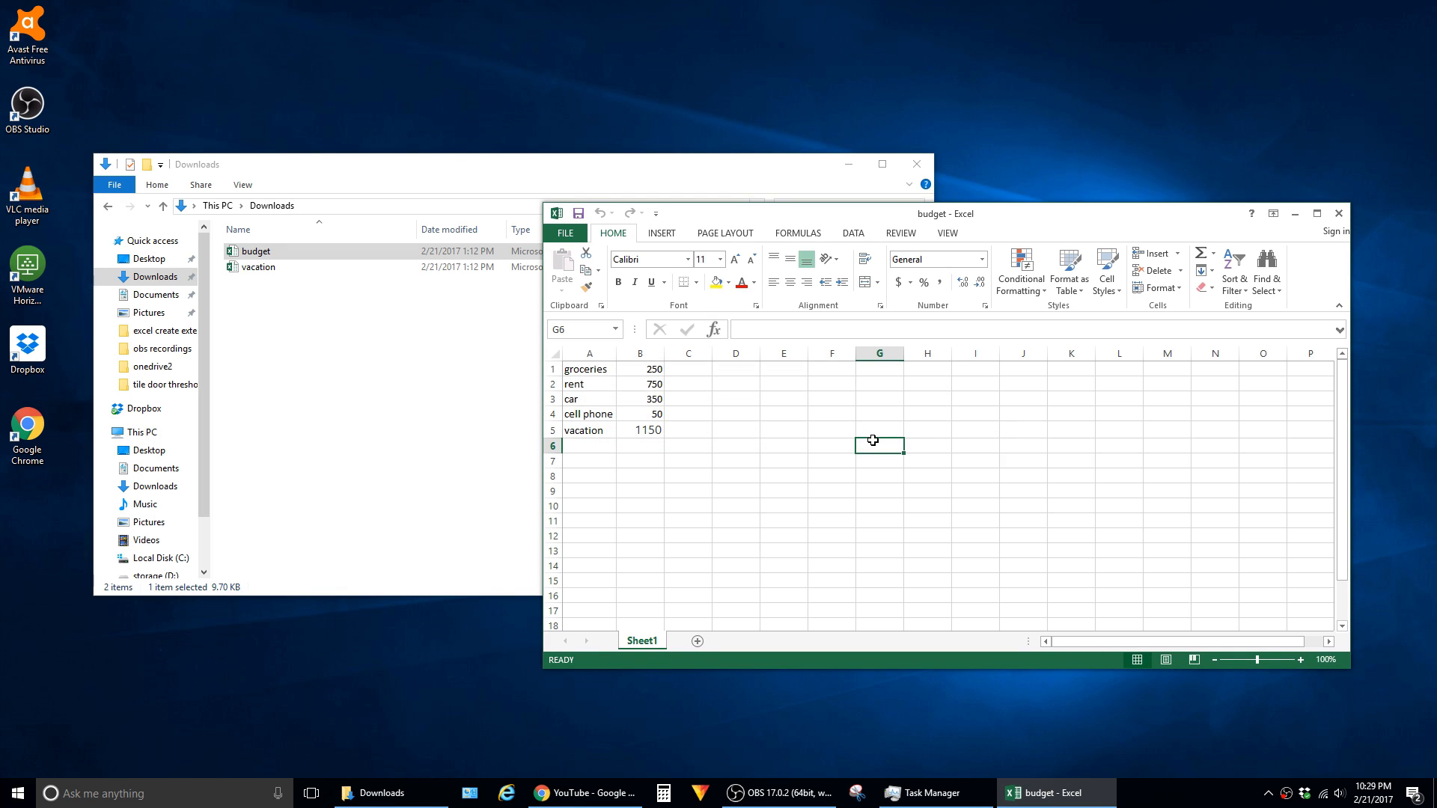
pyautogui.press('Ctrl+F')
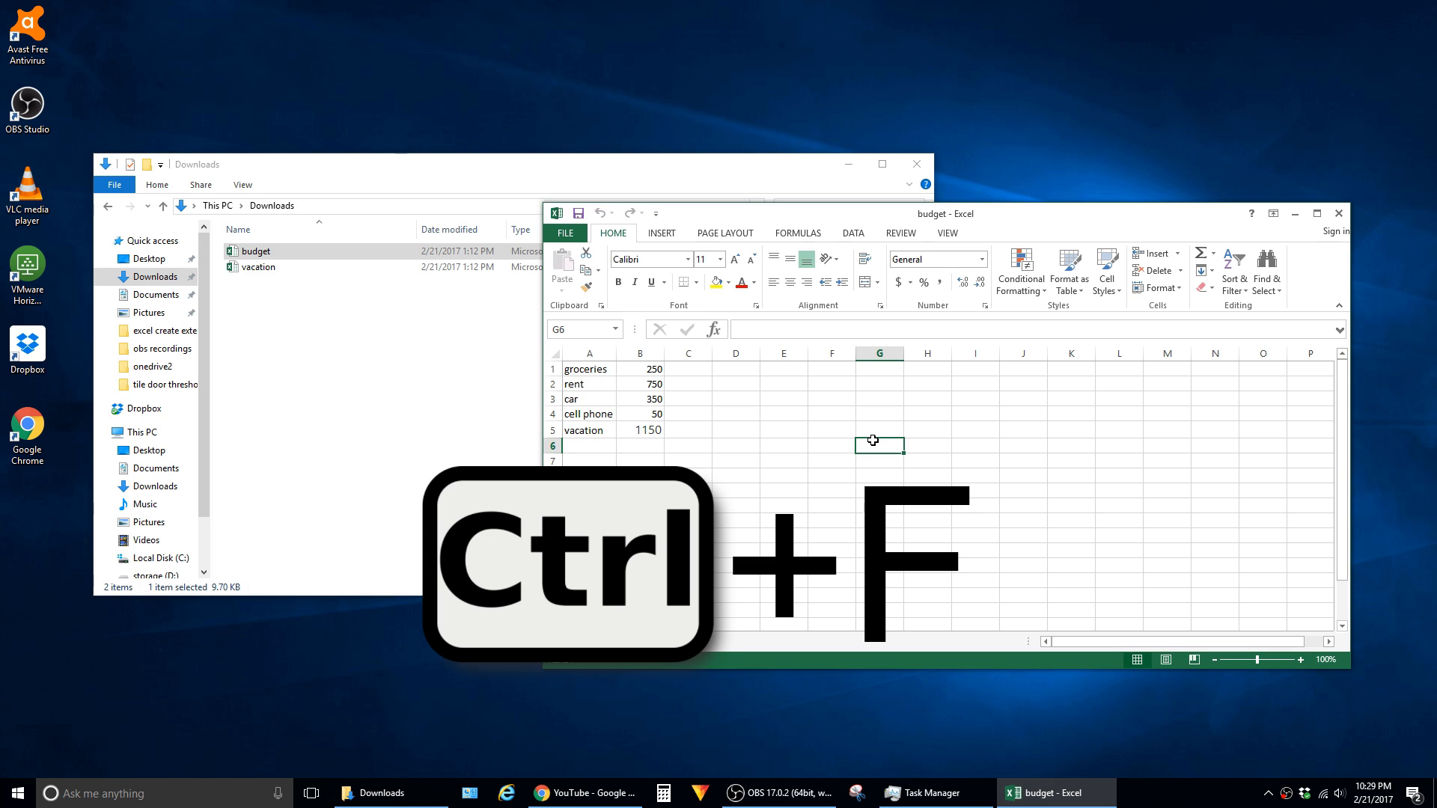
pyautogui.press('Ctrl+f')
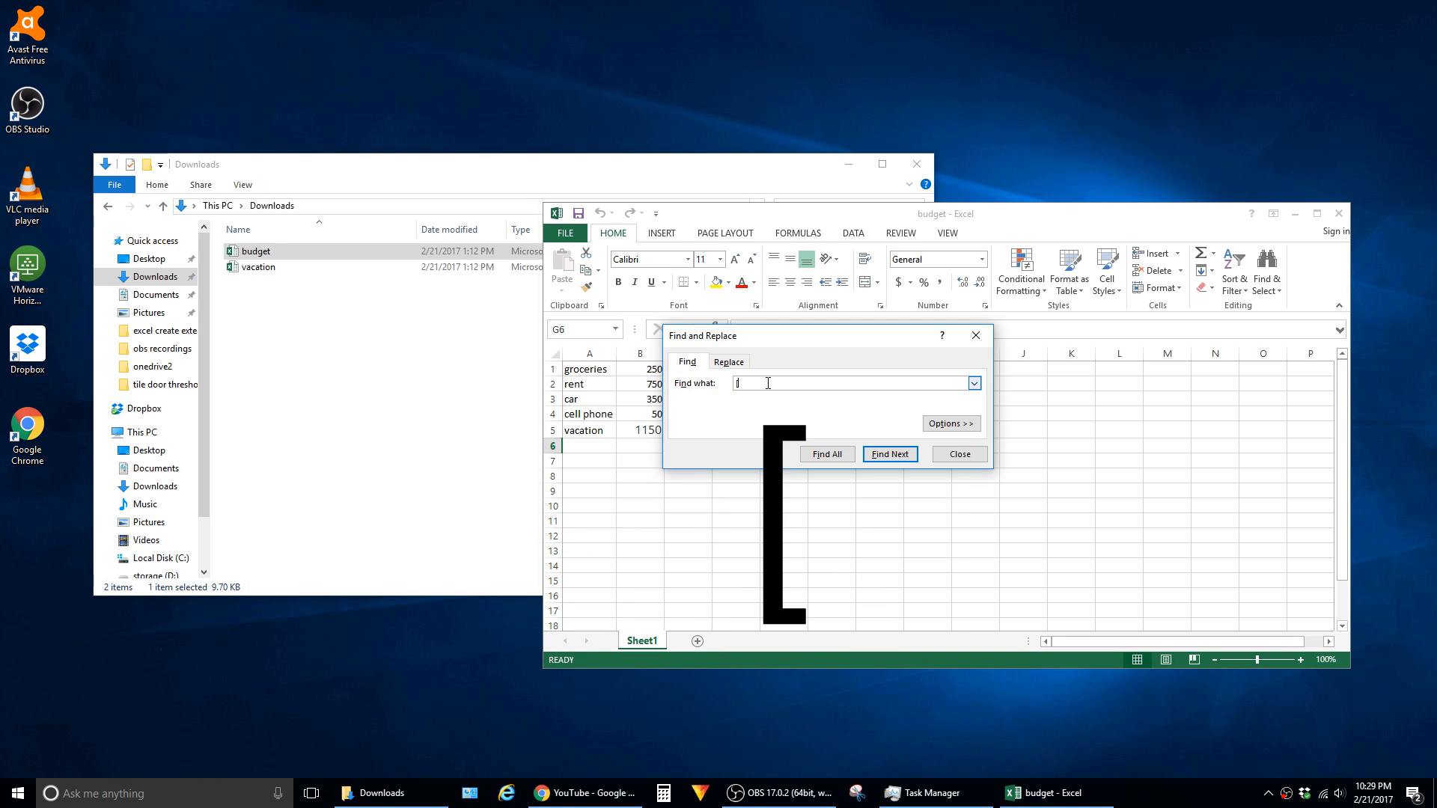
# Jump to B5, whose SUM formula references vacation.xlsx, and close Find and Replace
pyautogui.click(898, 454)
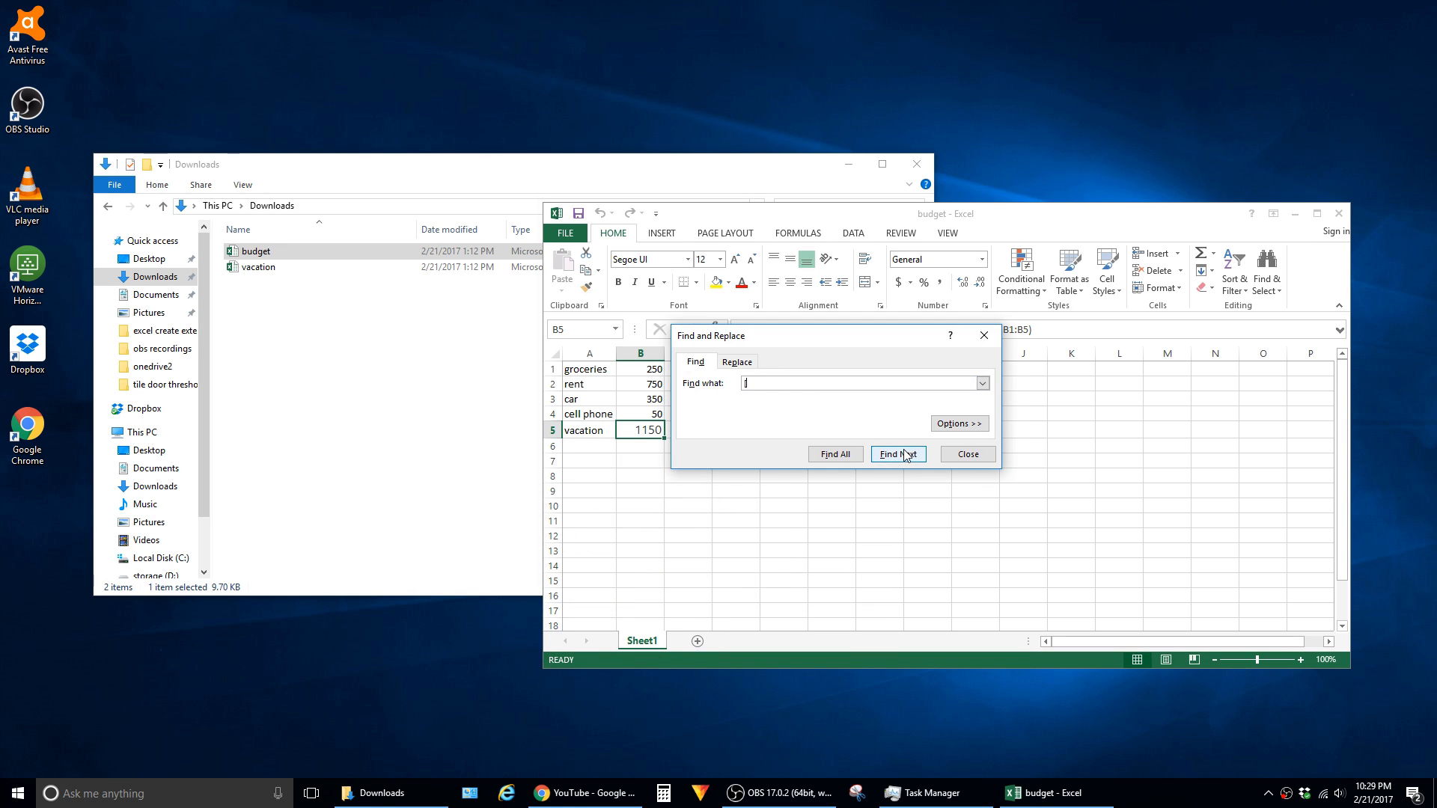
pyautogui.click(968, 454)
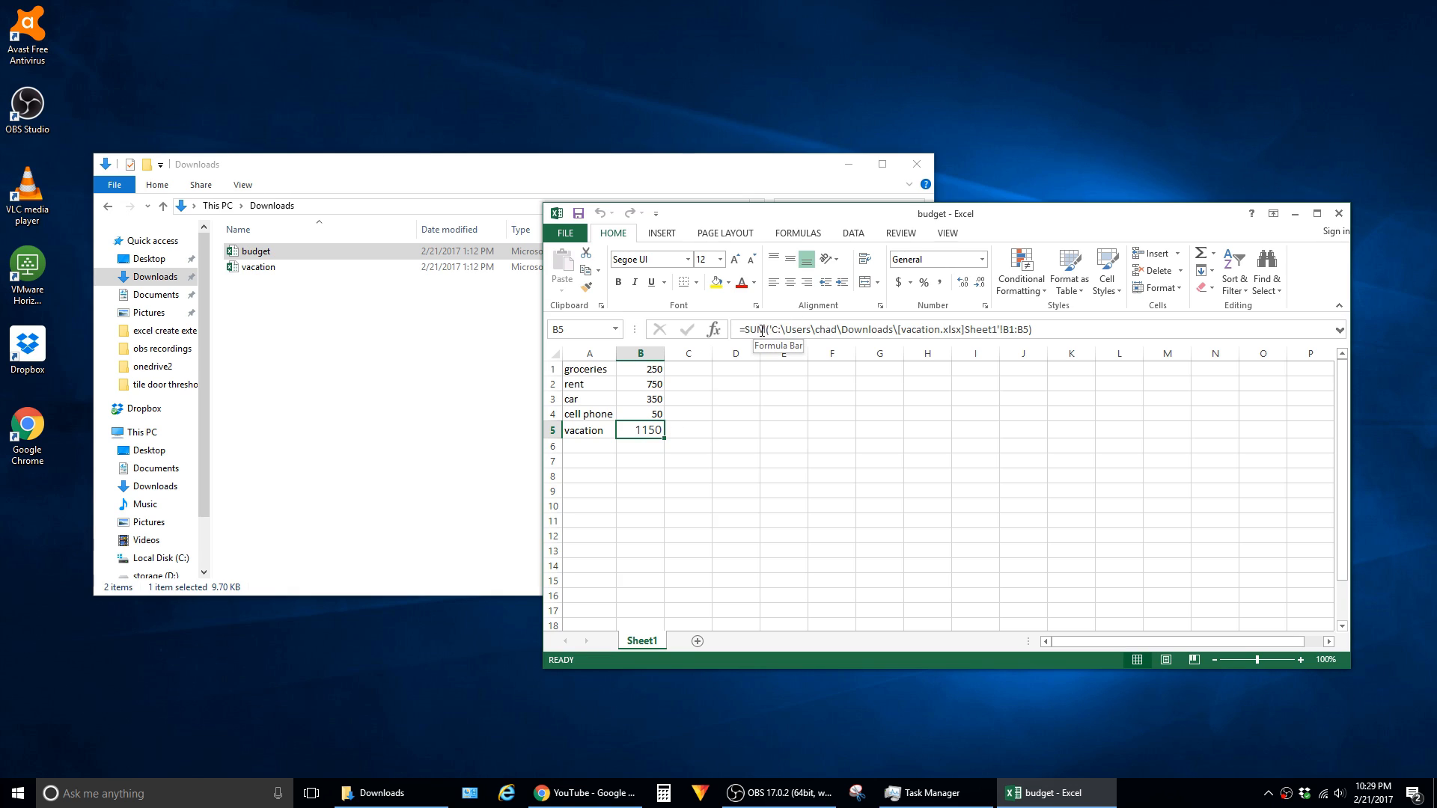
pyautogui.moveTo(798, 333)
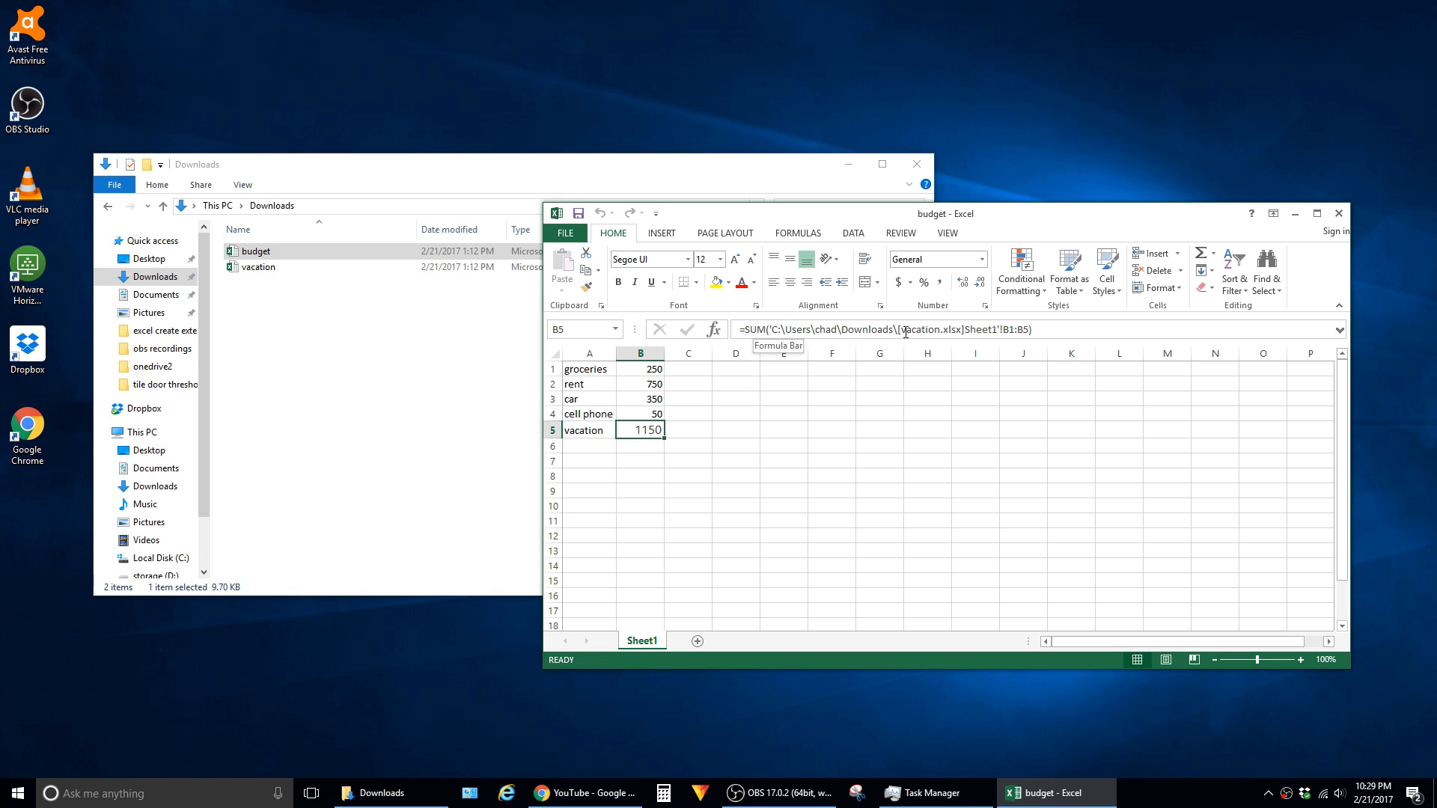
# Edit B5 and delete its =SUM formula linking to vacation.xlsx
pyautogui.doubleClick(641, 430)
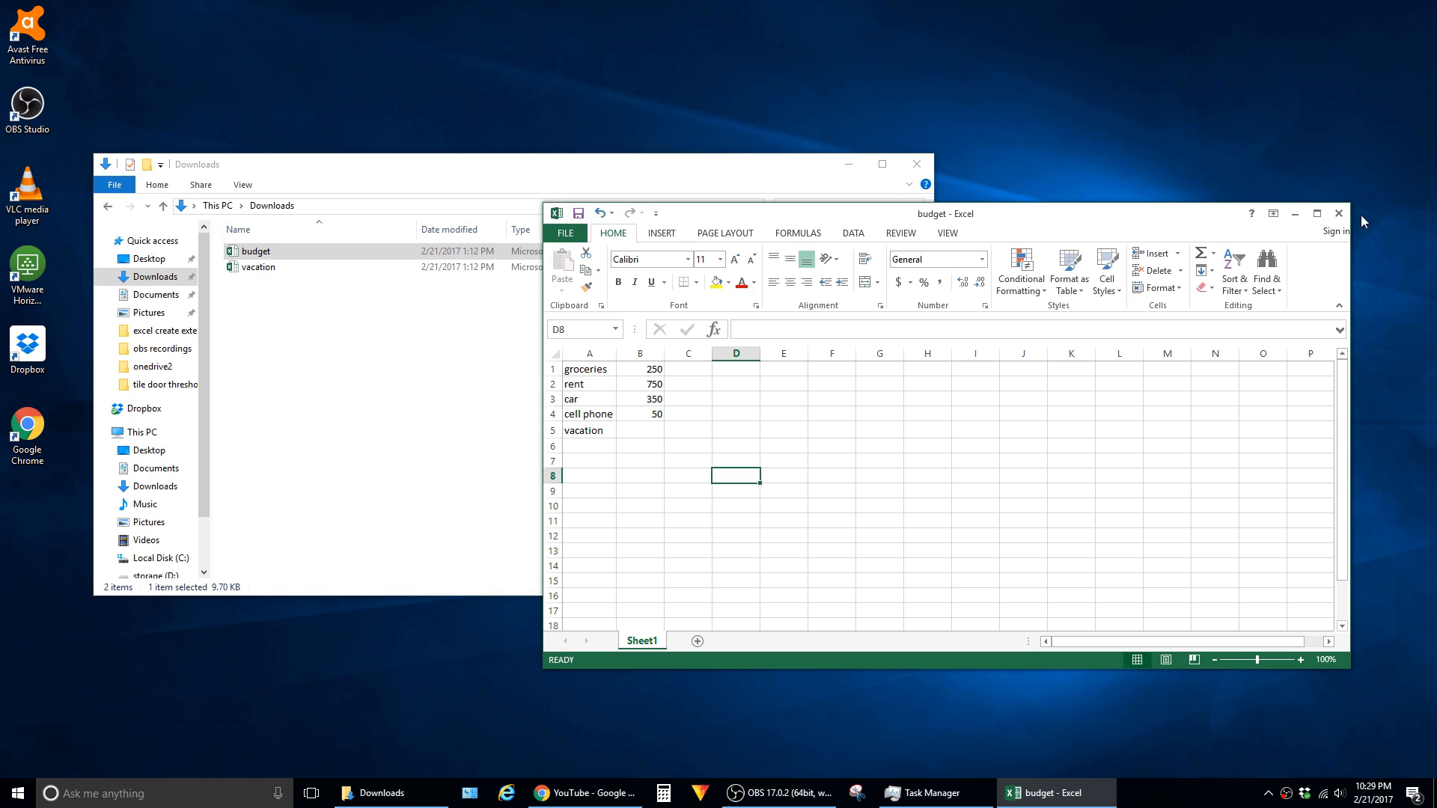
# Close Excel and reopen budget.xlsx, confirming no external-links warning appears
pyautogui.click(1339, 214)
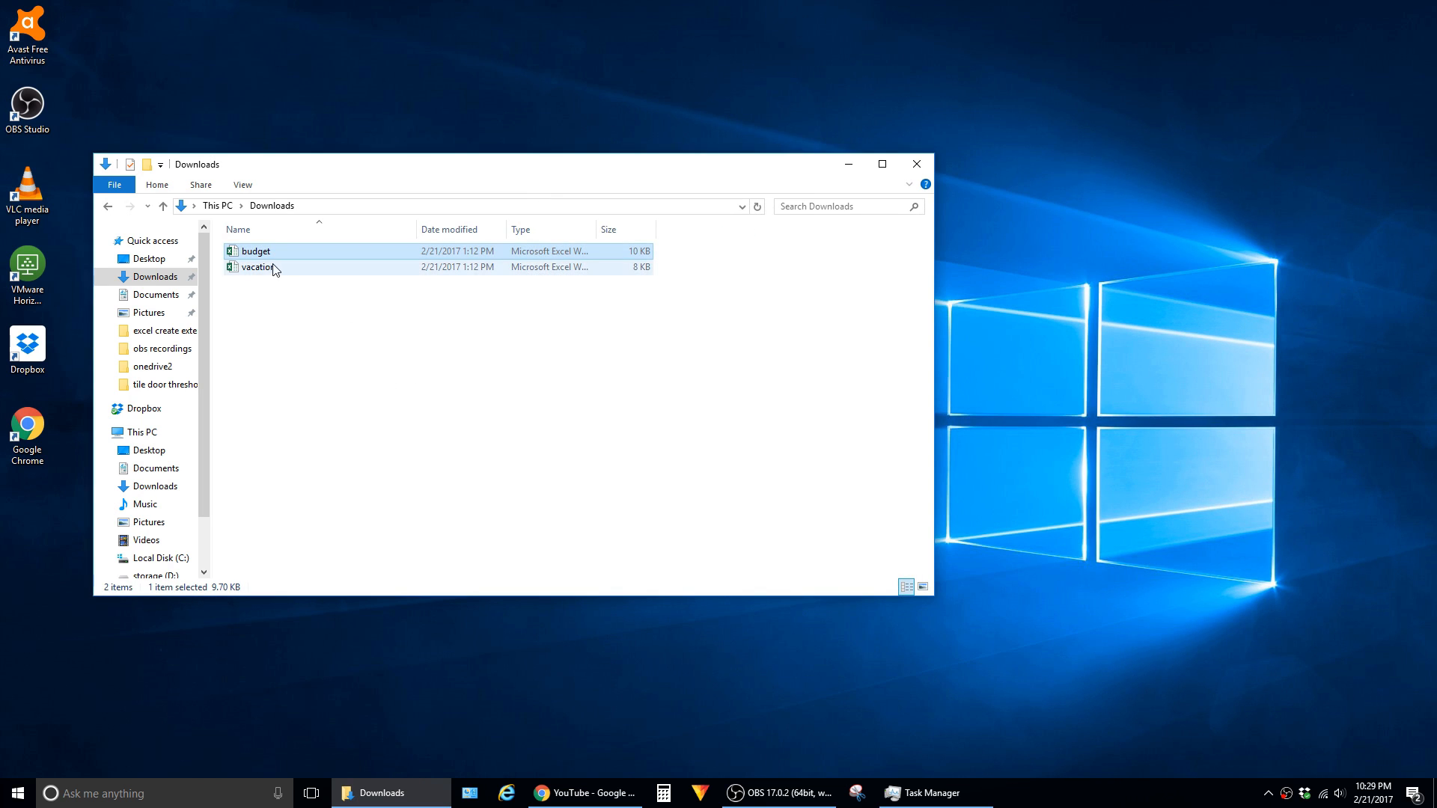
pyautogui.doubleClick(256, 251)
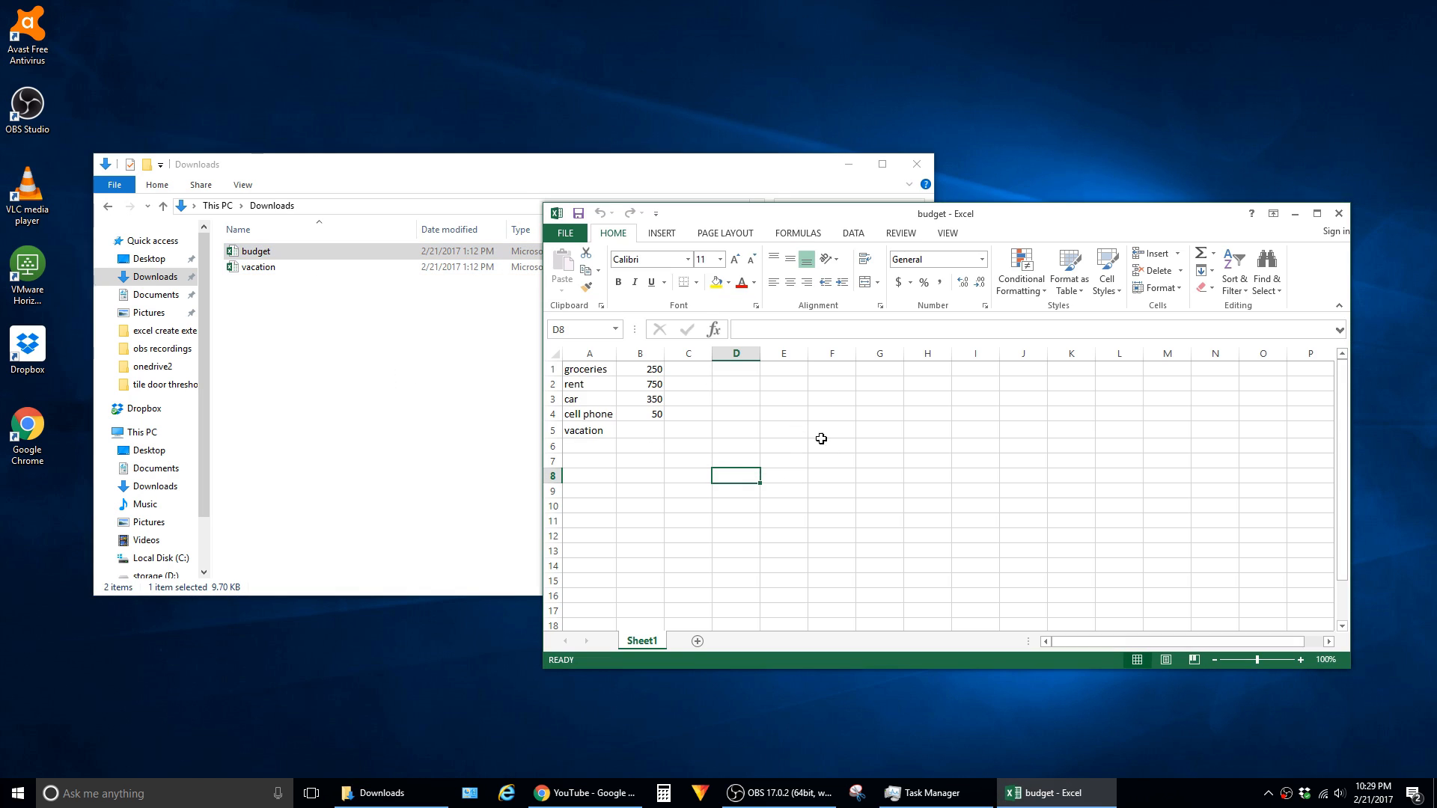
pyautogui.moveTo(860, 472)
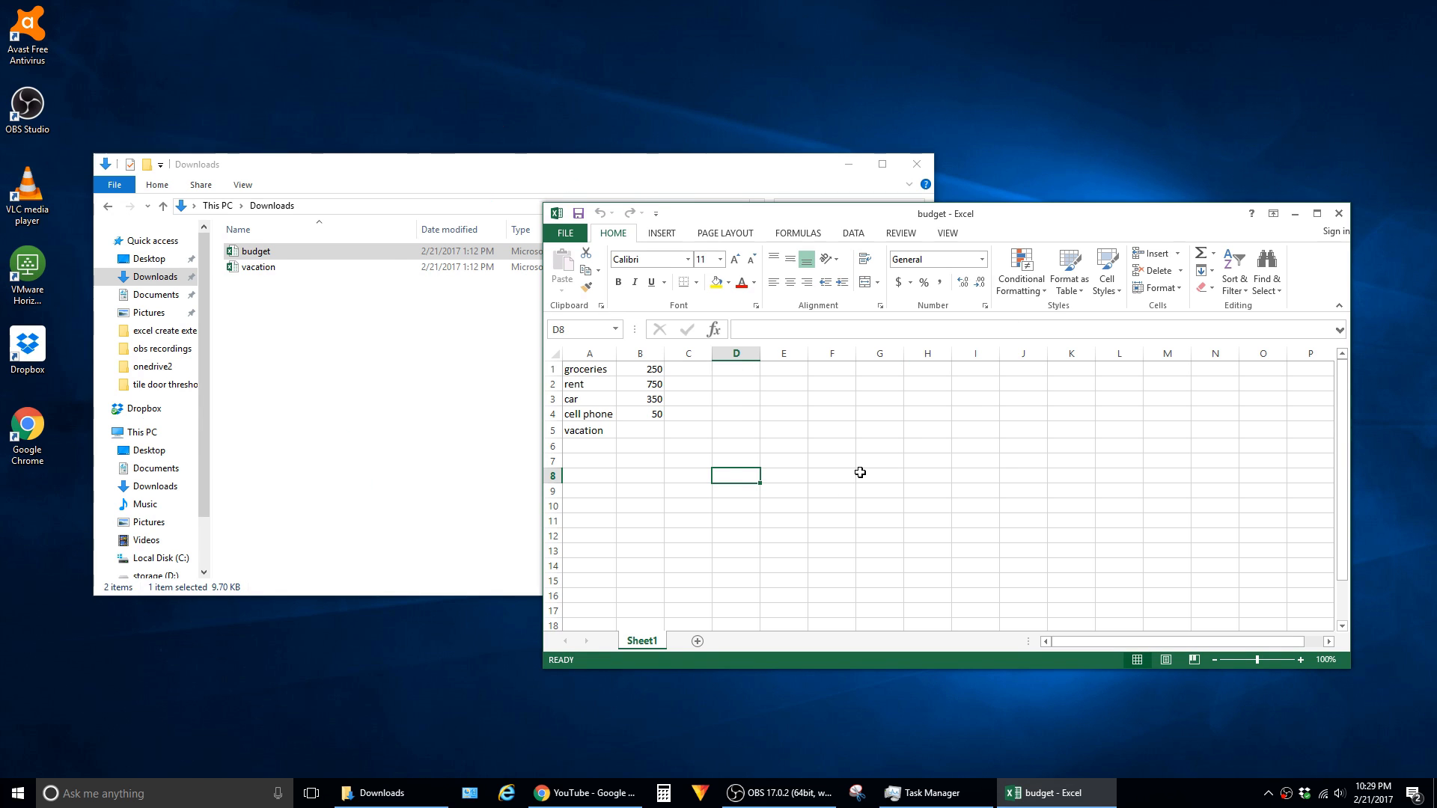